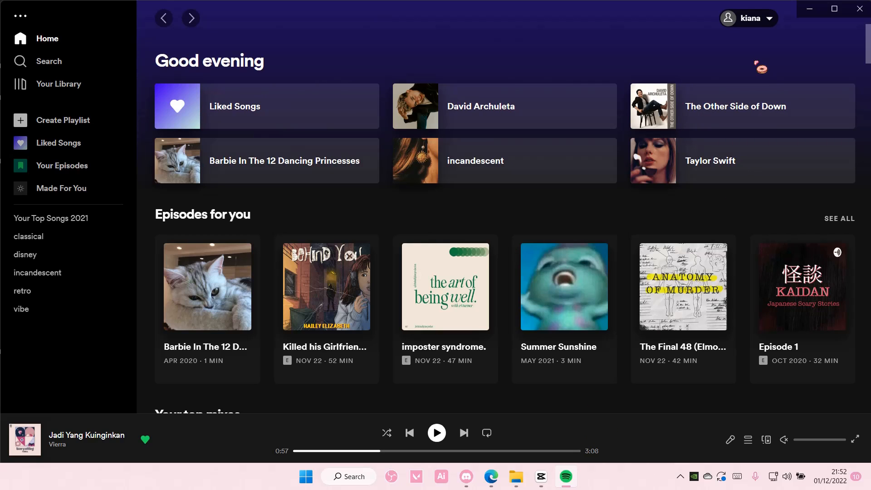
Show the account menu from the profile name at the top right.
{"action": "left_click", "coordinate": [746, 18]}
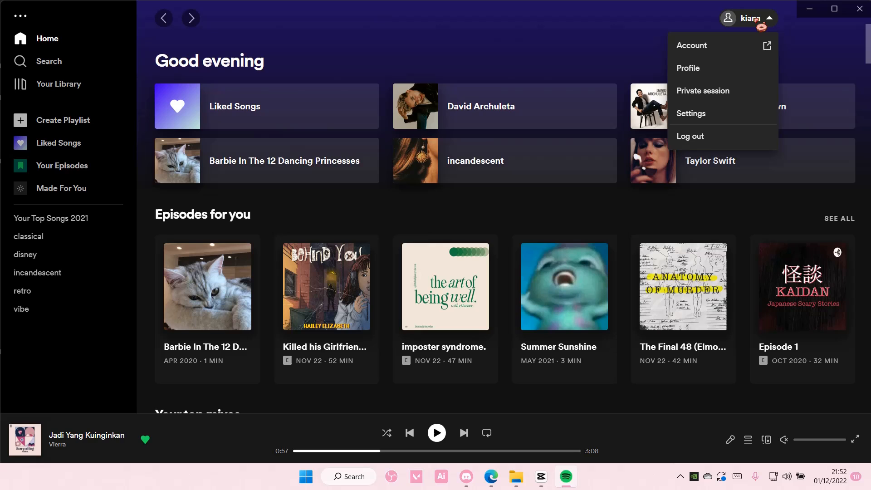
Go to Settings and scroll down to the Playback section.
{"action": "left_click", "coordinate": [691, 113]}
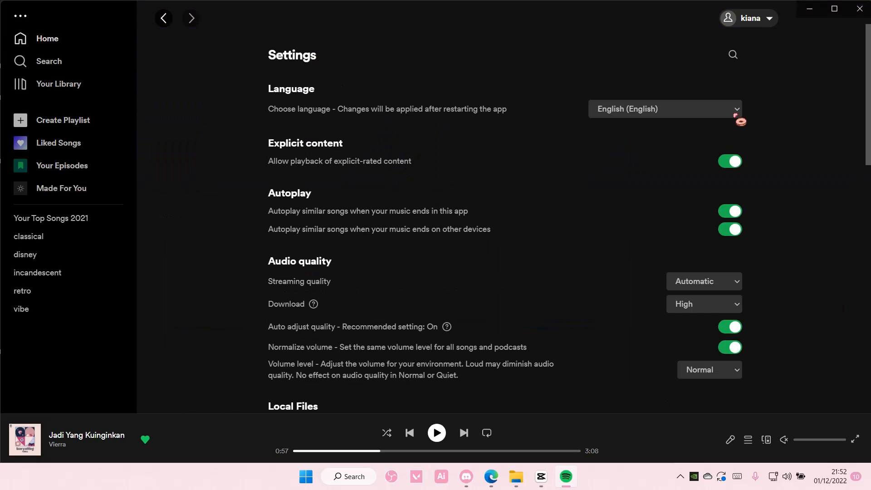
{"action": "scroll", "scroll_direction": "down", "scroll_amount": 3}
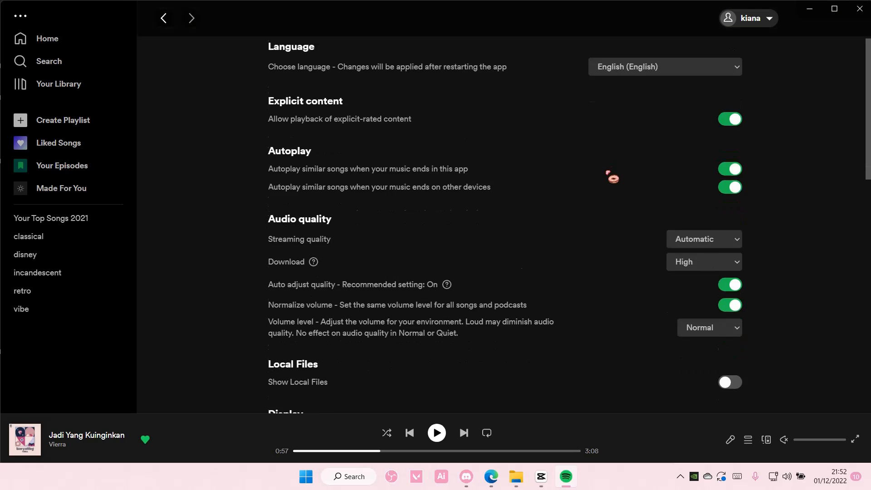
{"action": "scroll", "scroll_direction": "down", "scroll_amount": 3}
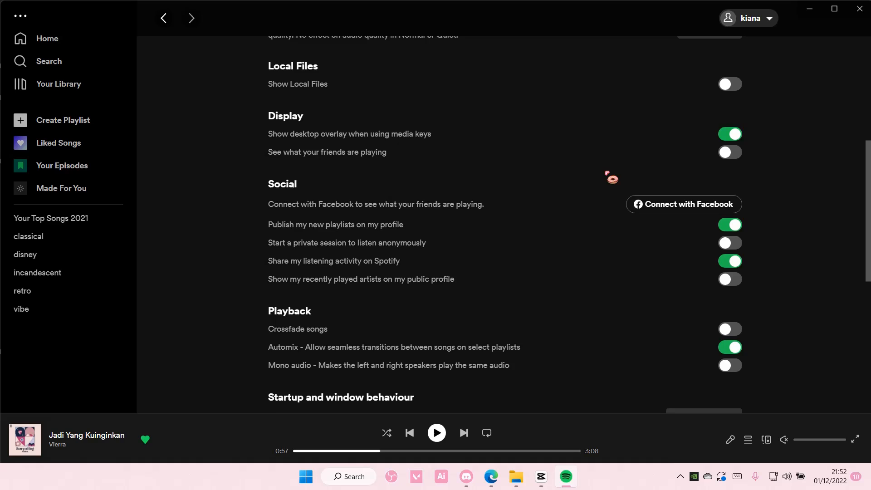
{"action": "scroll", "scroll_direction": "down", "scroll_amount": 3}
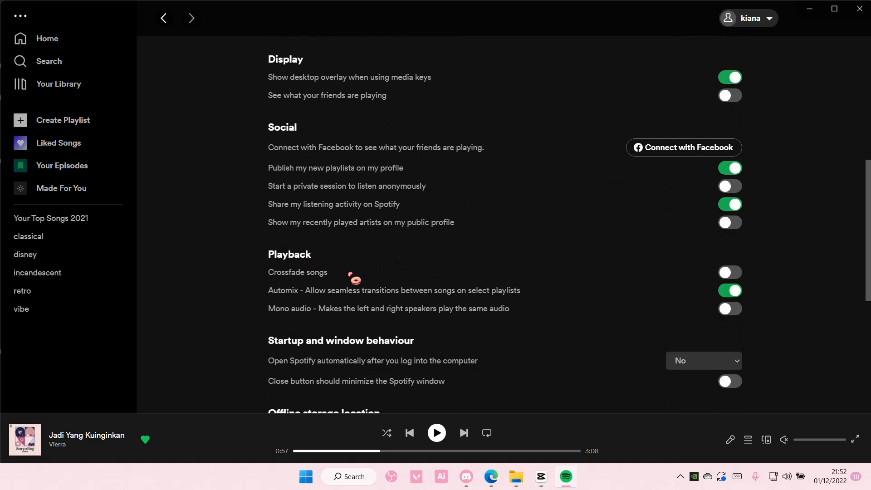
Enable Crossfade songs and settle the crossfade slider at 5 seconds.
{"action": "left_click", "coordinate": [729, 271]}
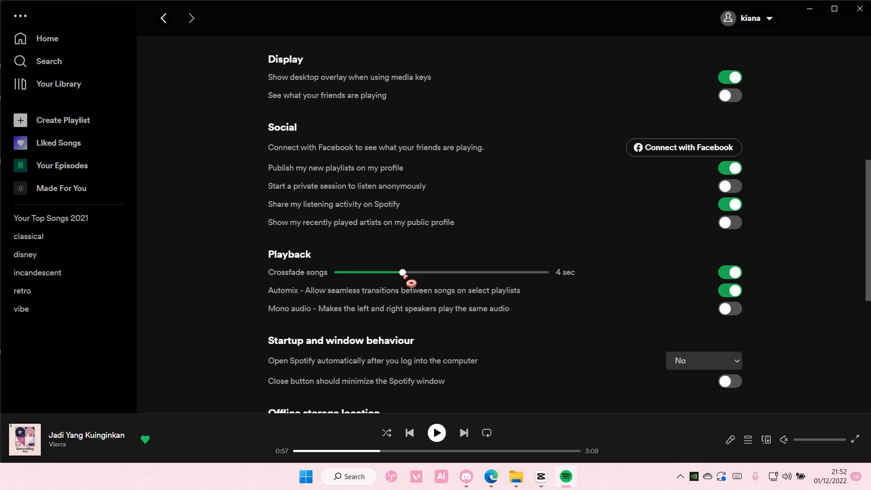
{"action": "left_click_drag", "start_coordinate": [402, 272], "coordinate": [546, 272]}
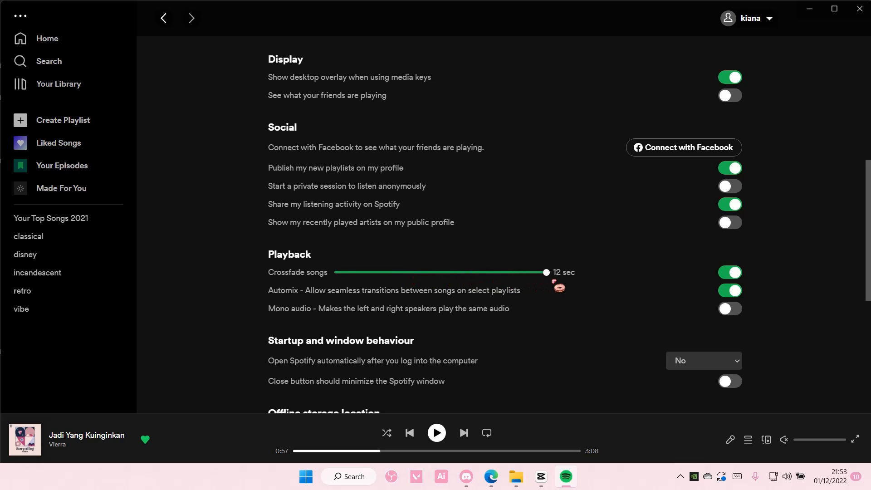
{"action": "left_click_drag", "start_coordinate": [545, 272], "coordinate": [339, 272]}
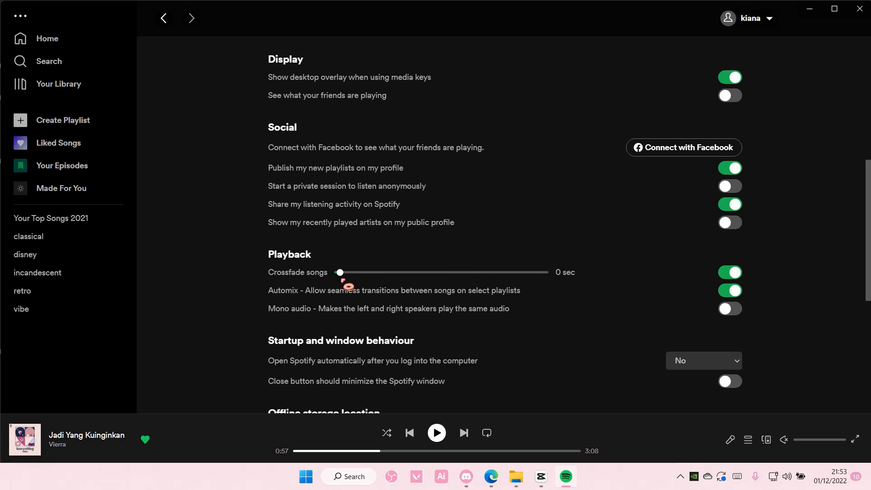
{"action": "left_click_drag", "start_coordinate": [339, 272], "coordinate": [546, 272]}
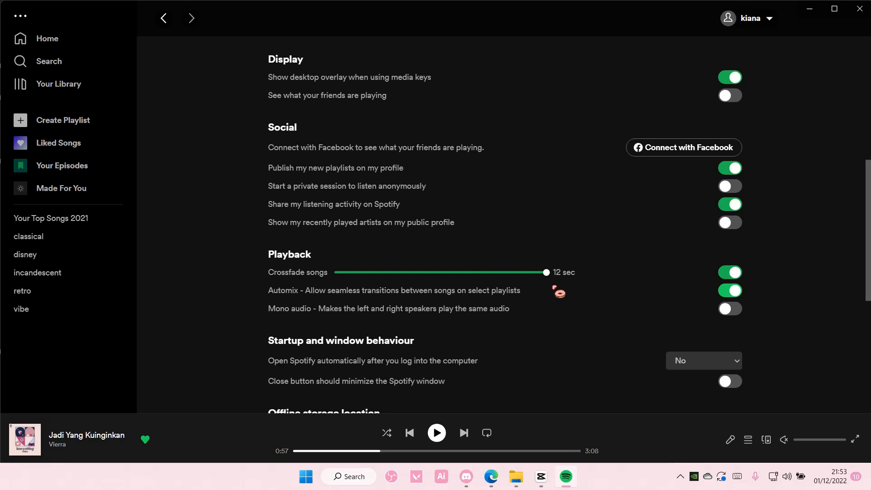
{"action": "left_click_drag", "start_coordinate": [546, 272], "coordinate": [427, 272]}
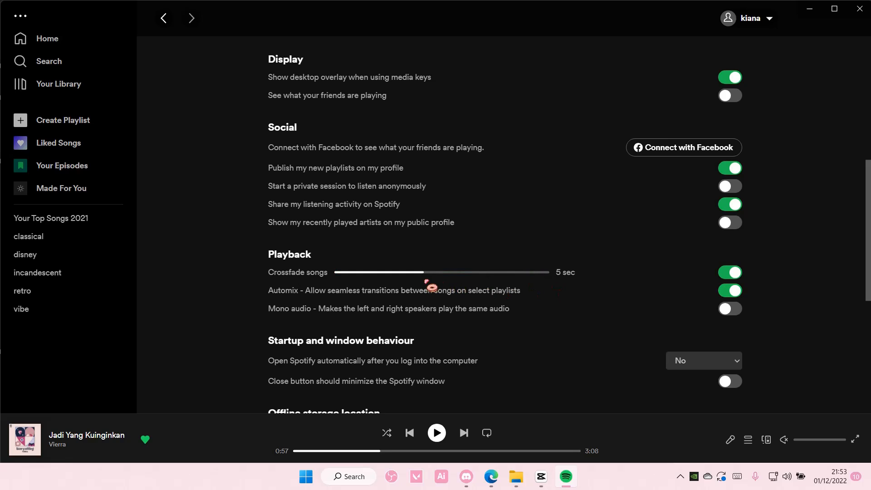